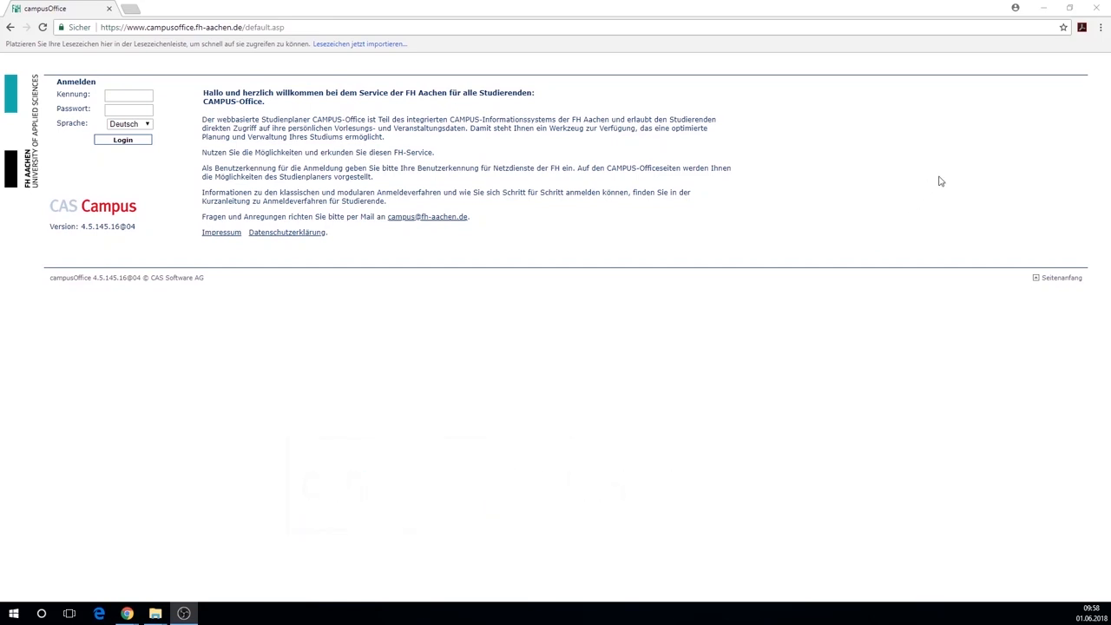
Step: Bookmark the campusOffice login page on the bookmarks bar under the name campusOffice
{"action": "left_click", "coordinate": [1062, 26]}
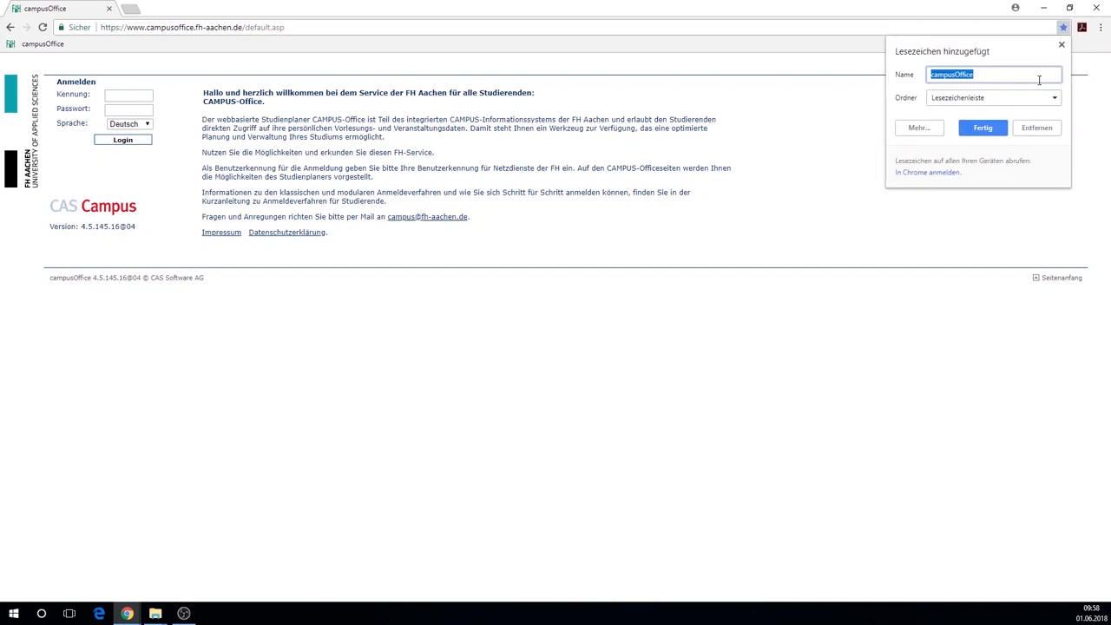
{"action": "left_click", "coordinate": [981, 128]}
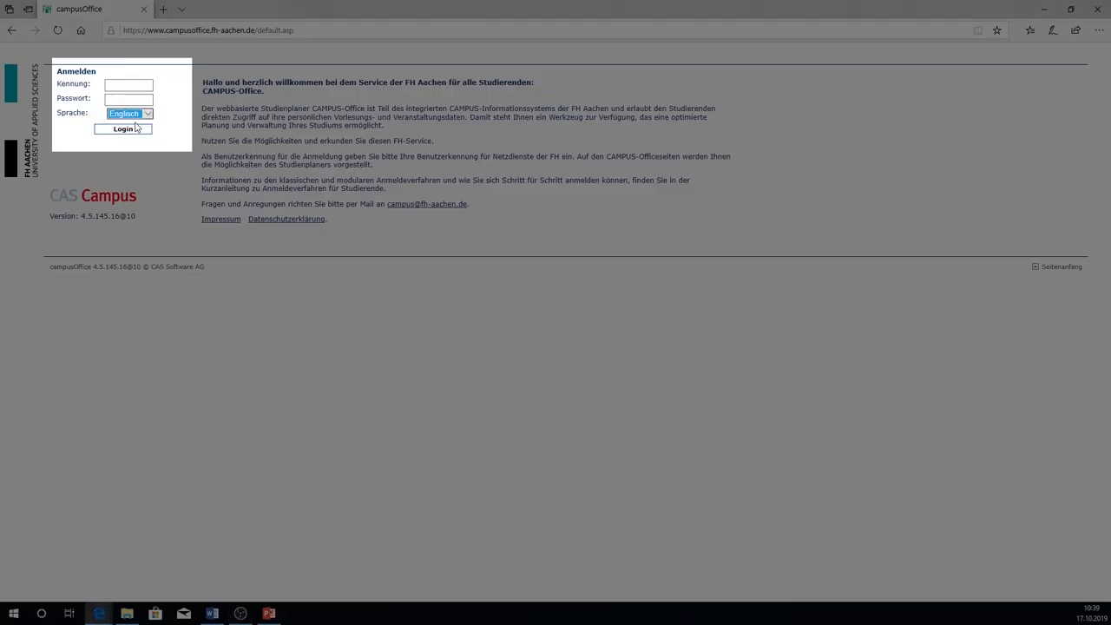
{"action": "left_click", "coordinate": [128, 84]}
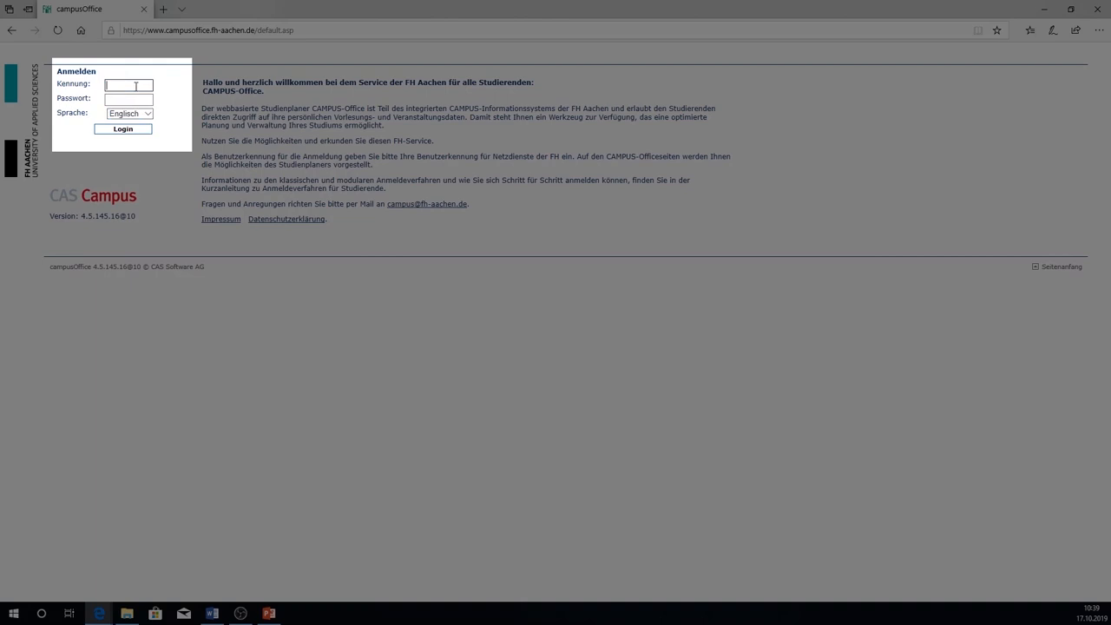
{"action": "type", "text": "tf9816s"}
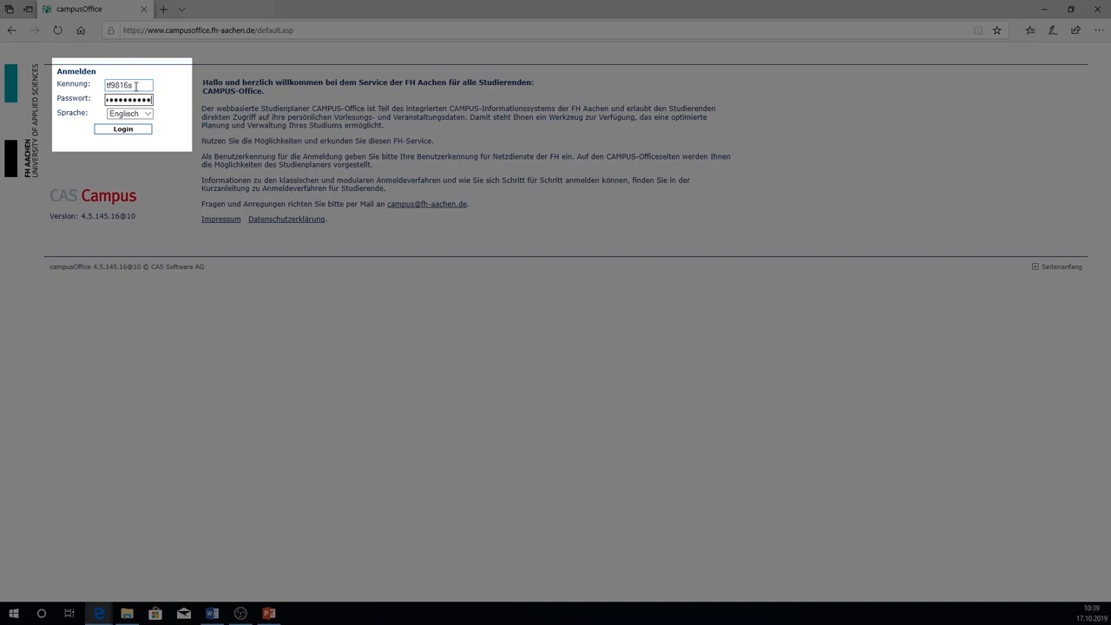
{"action": "left_click", "coordinate": [122, 128]}
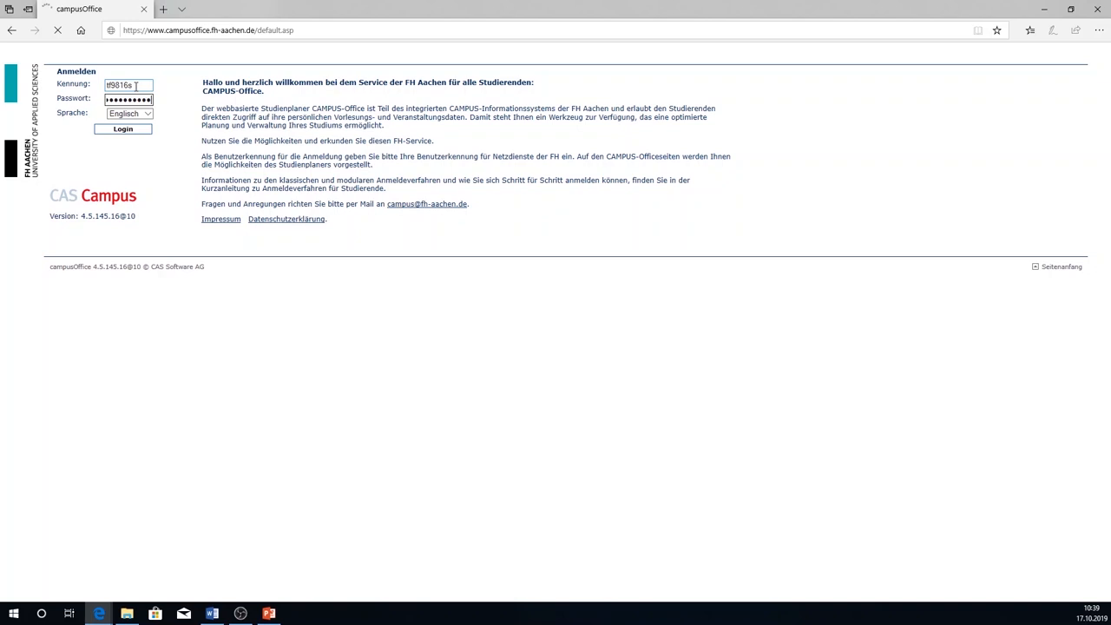
{"action": "left_click", "coordinate": [123, 129]}
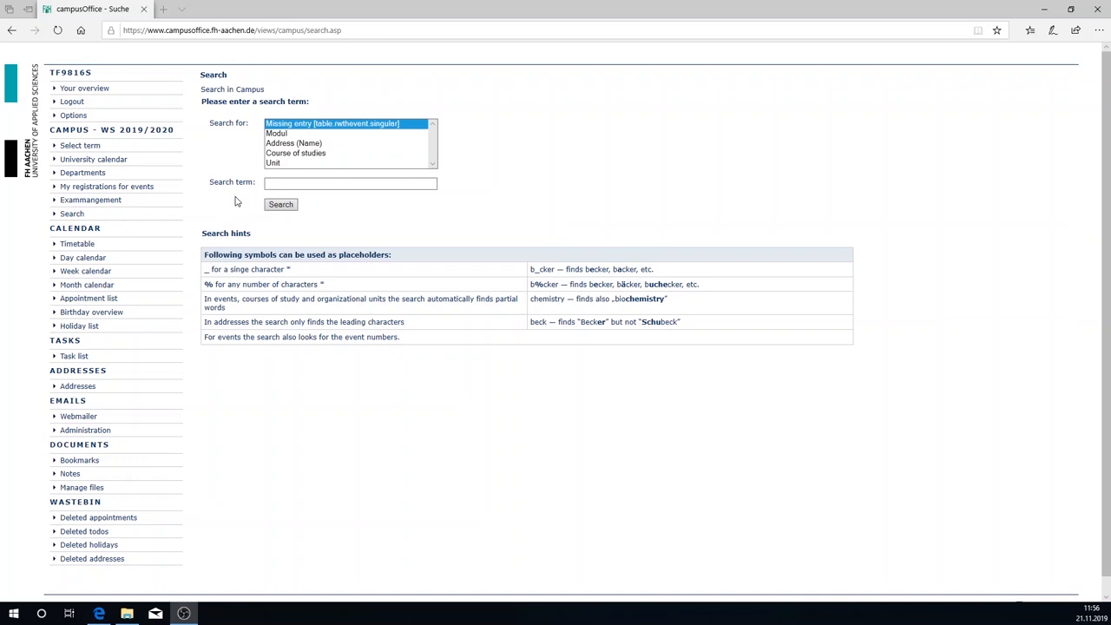
Step: Select the WS 2019/2020 term
{"action": "left_click", "coordinate": [80, 145]}
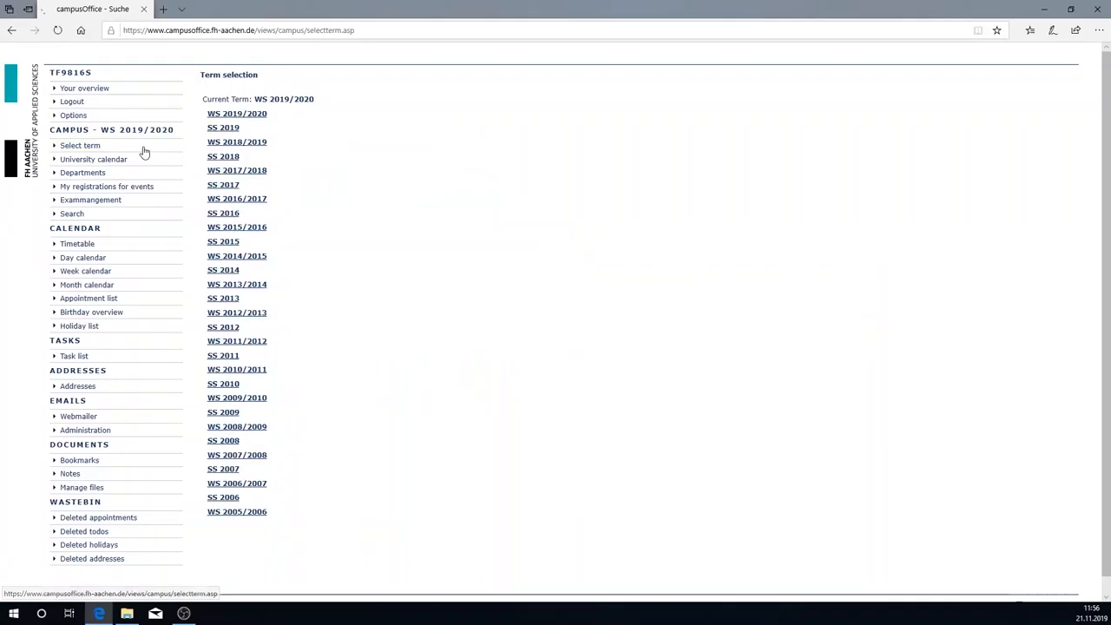
{"action": "left_click", "coordinate": [237, 113]}
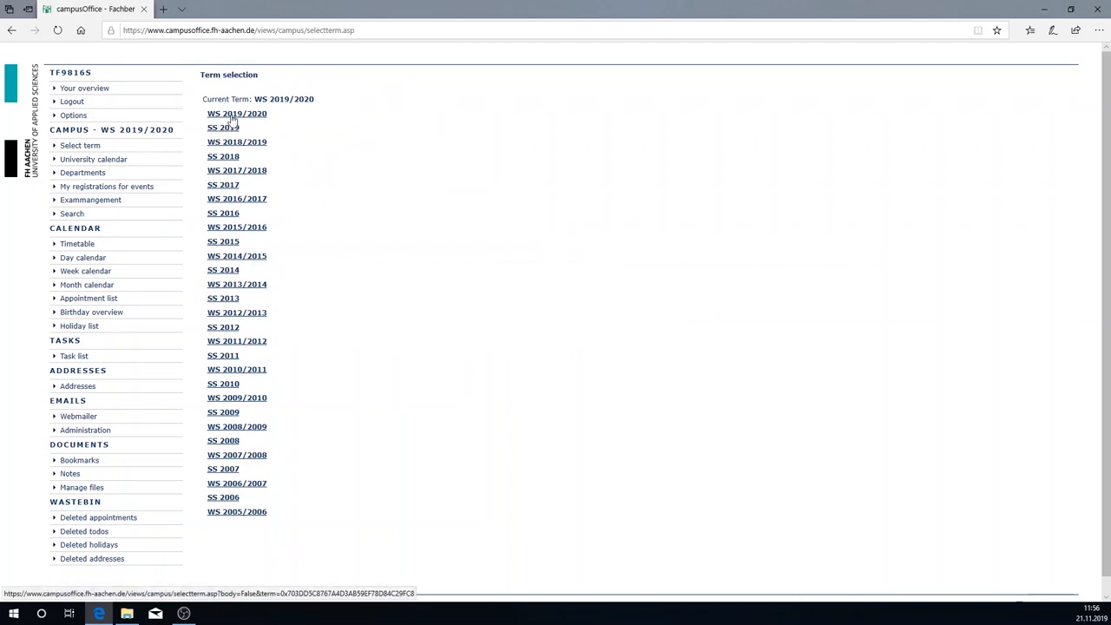
{"action": "left_click", "coordinate": [237, 113]}
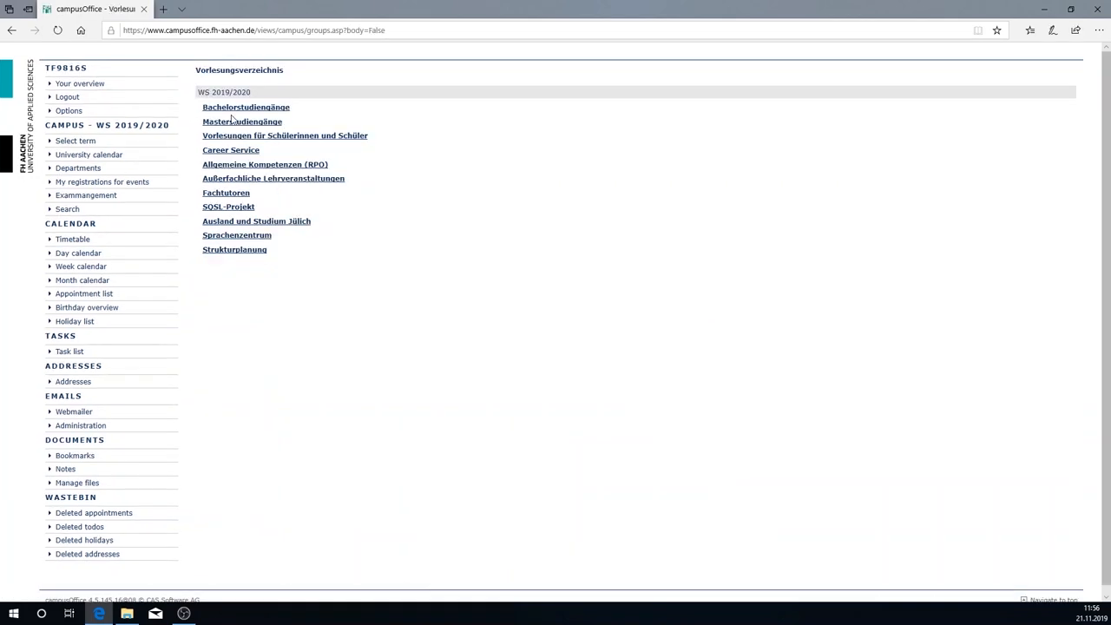
Step: Open the 1st-semester module list of Global Business and Economics (B.Sc.)
{"action": "left_click", "coordinate": [245, 106]}
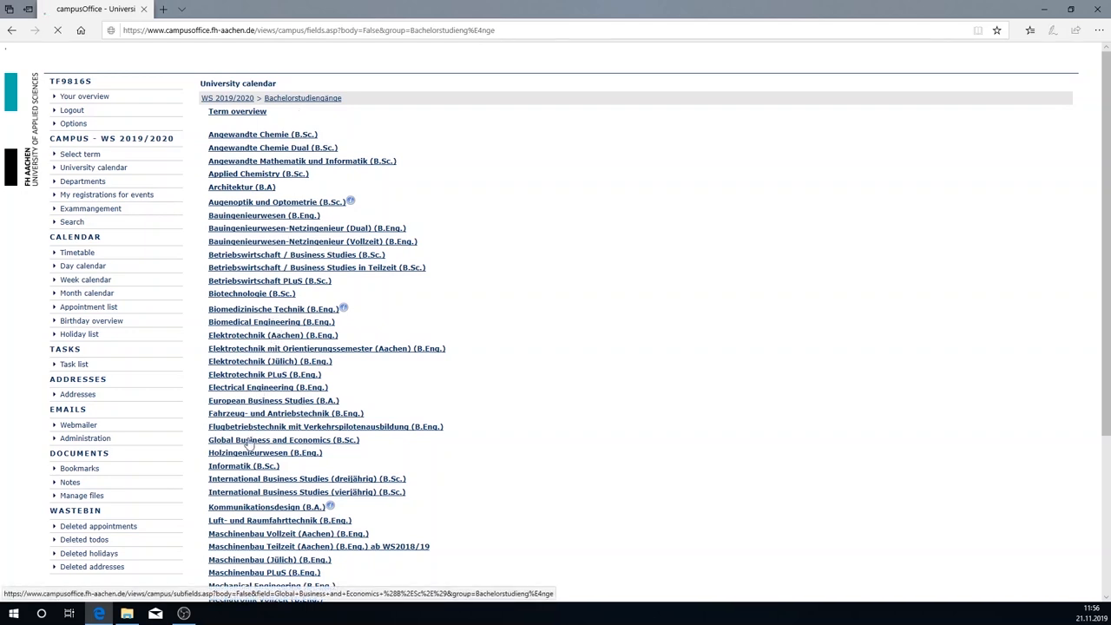
{"action": "left_click", "coordinate": [283, 439]}
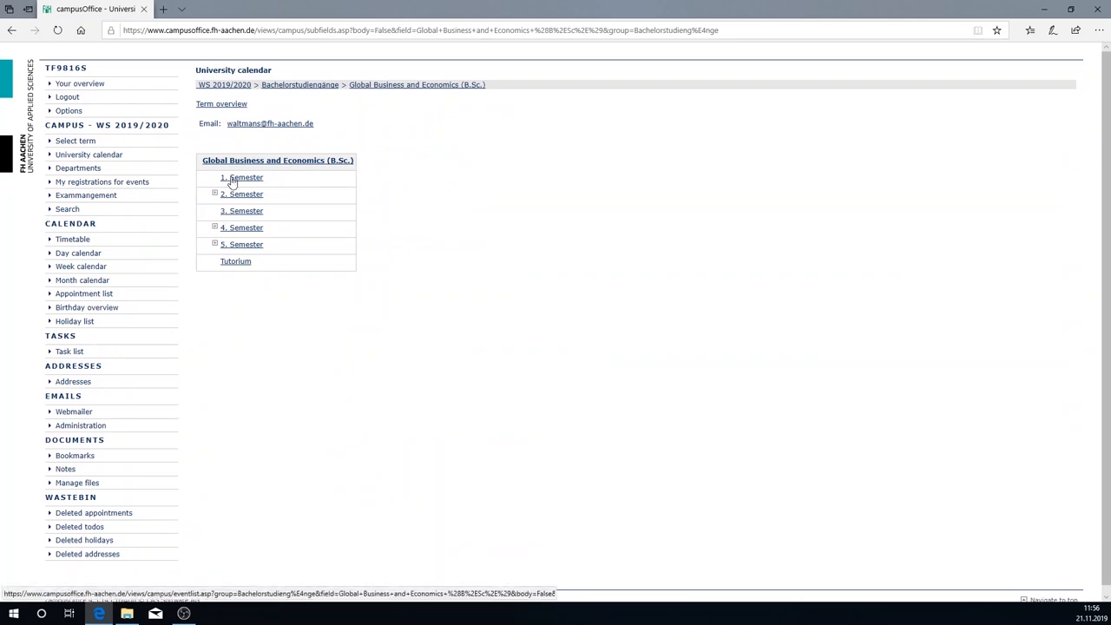
{"action": "left_click", "coordinate": [241, 177]}
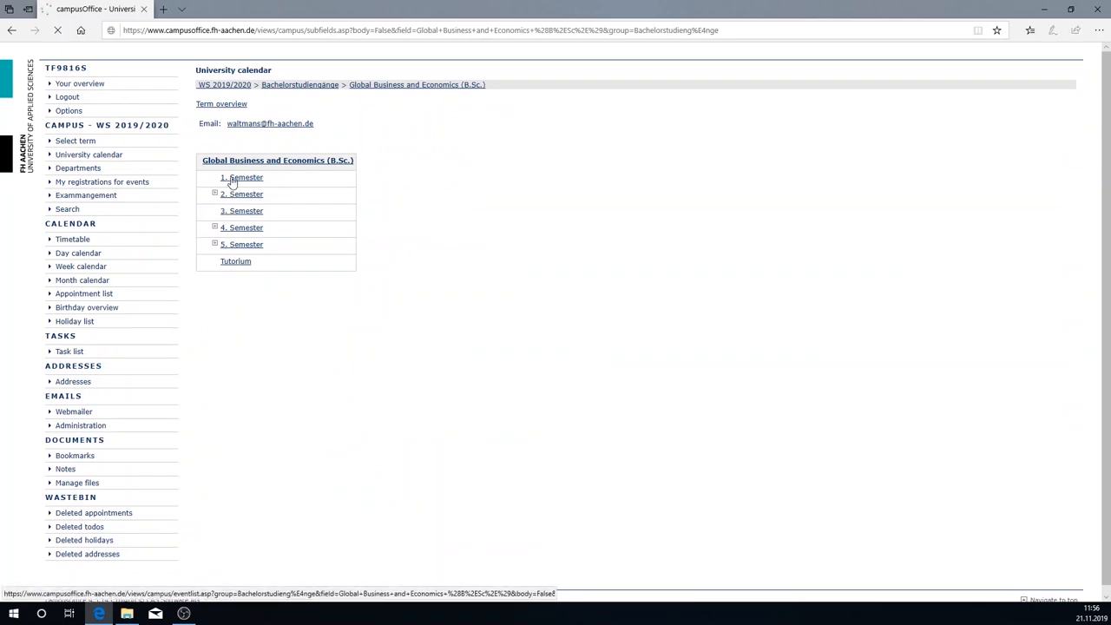
{"action": "left_click", "coordinate": [241, 178]}
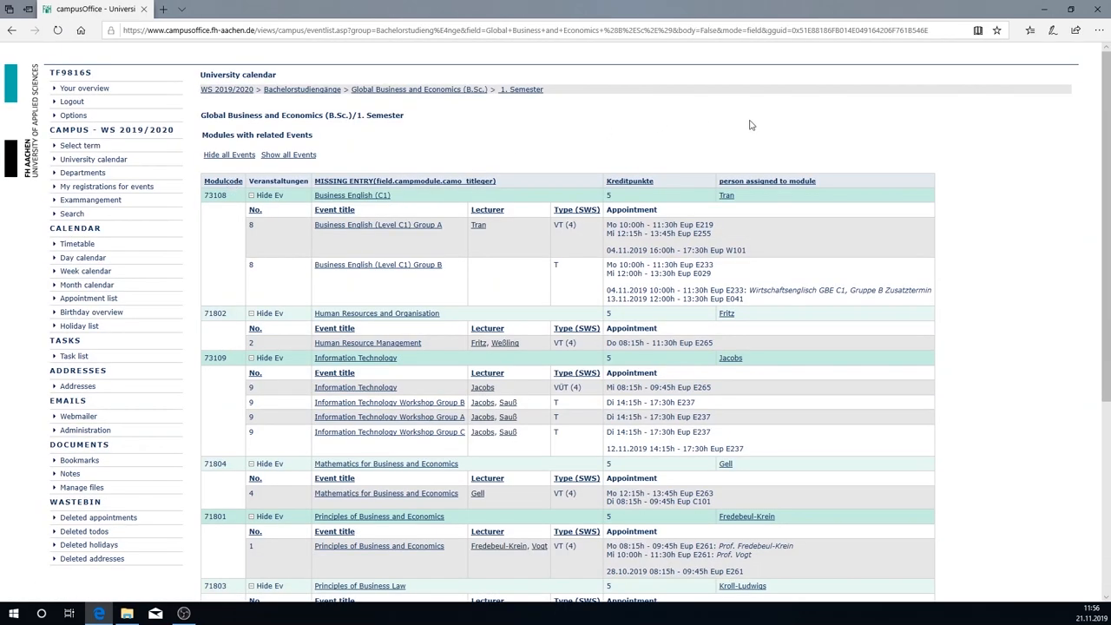
{"action": "mouse_move", "coordinate": [1009, 128]}
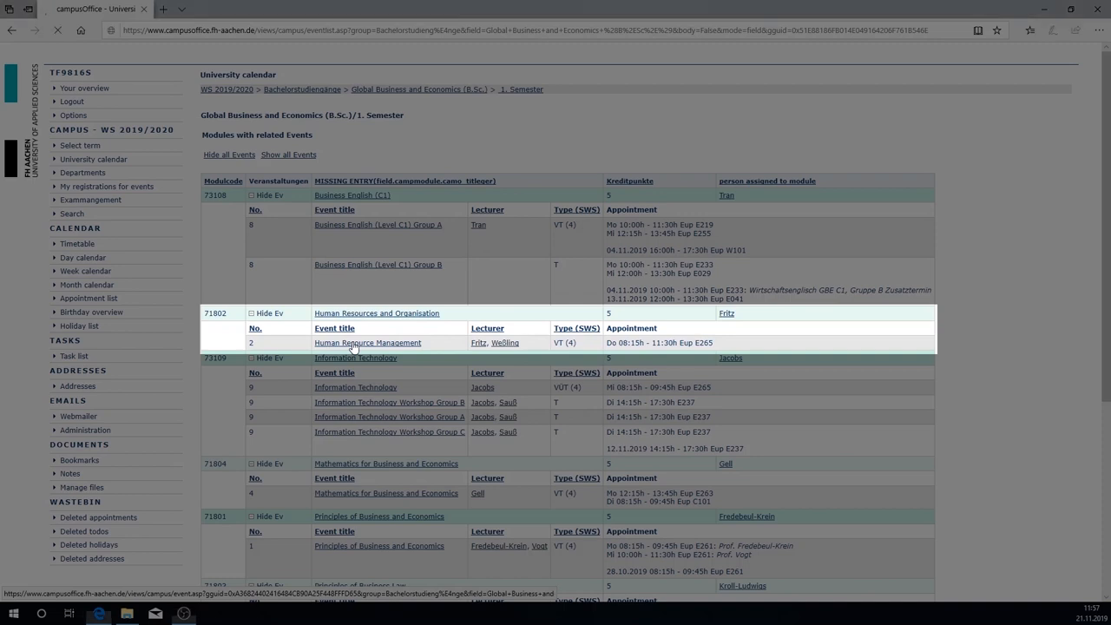
Step: Open the Human Resource Management lecture under Human Resources and Organisation
{"action": "left_click", "coordinate": [368, 342]}
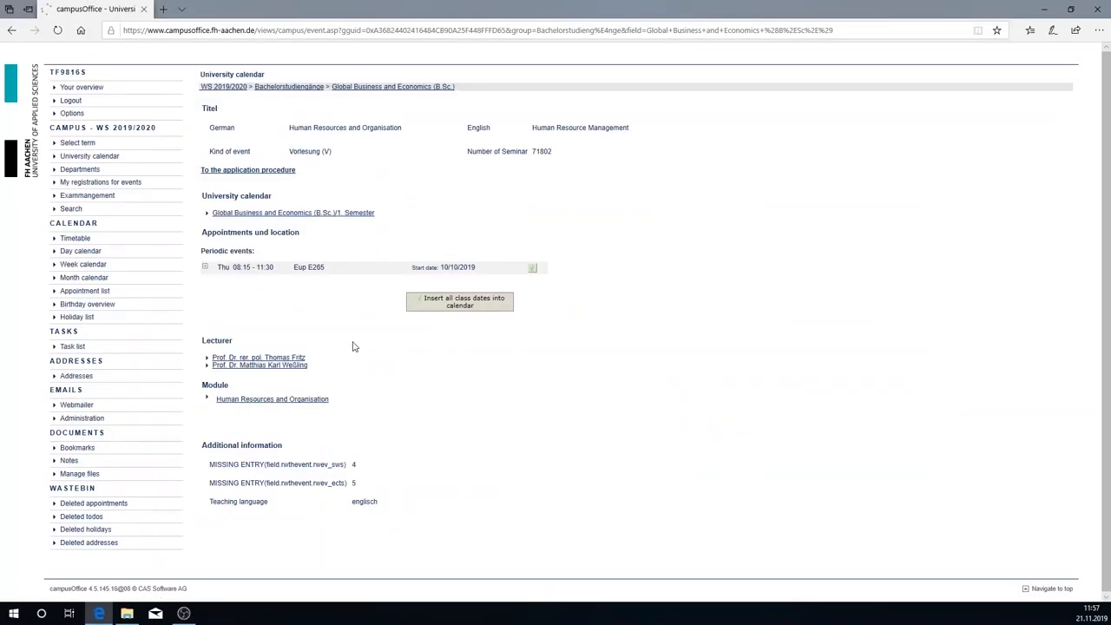
{"action": "mouse_move", "coordinate": [262, 180]}
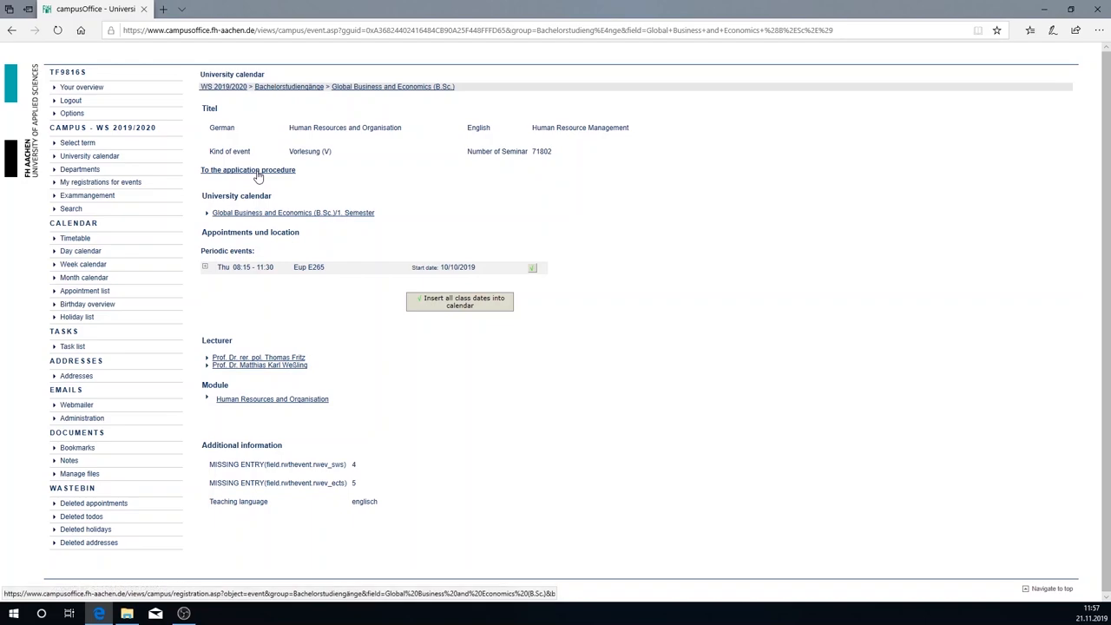
Step: Register for Human Resources and Organisation, then go back to the lecture details page
{"action": "left_click", "coordinate": [248, 170]}
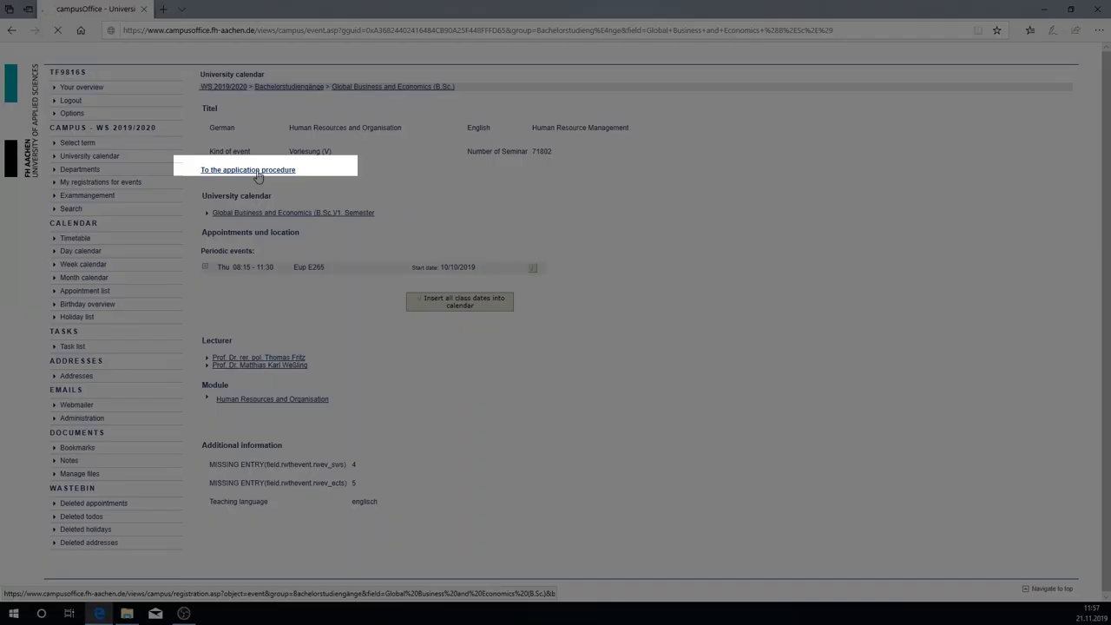
{"action": "left_click", "coordinate": [248, 169]}
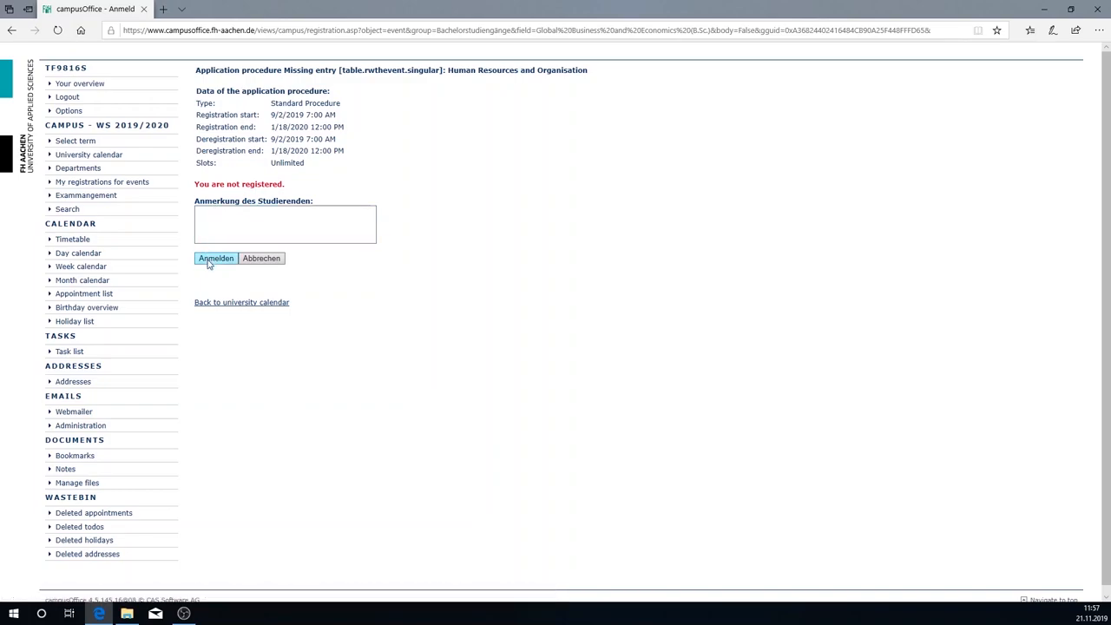
{"action": "left_click", "coordinate": [214, 258]}
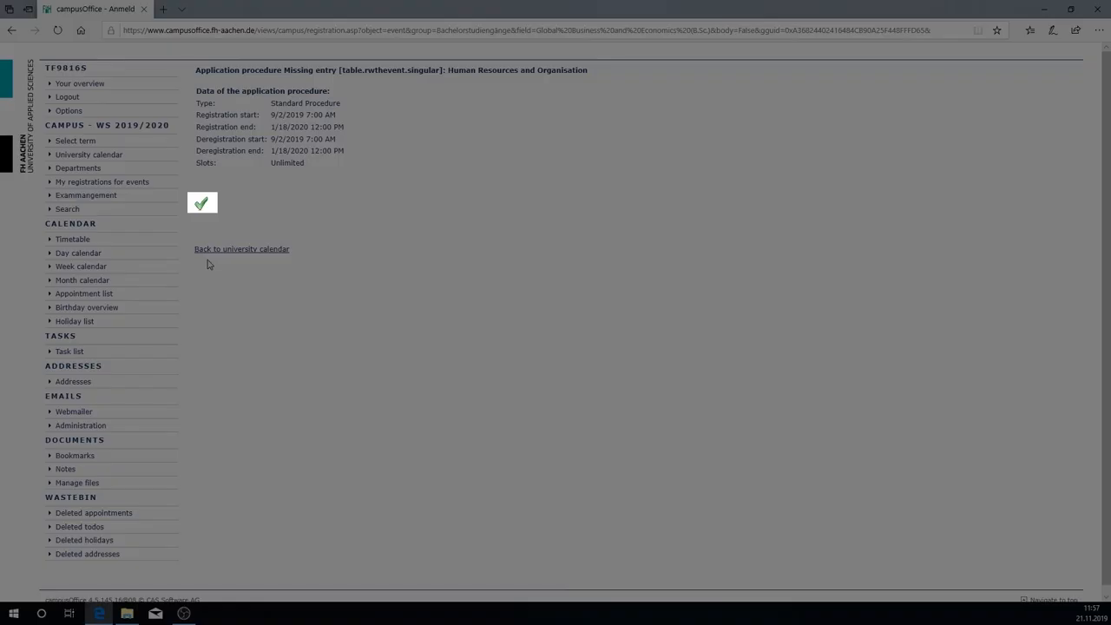
{"action": "left_click", "coordinate": [241, 249]}
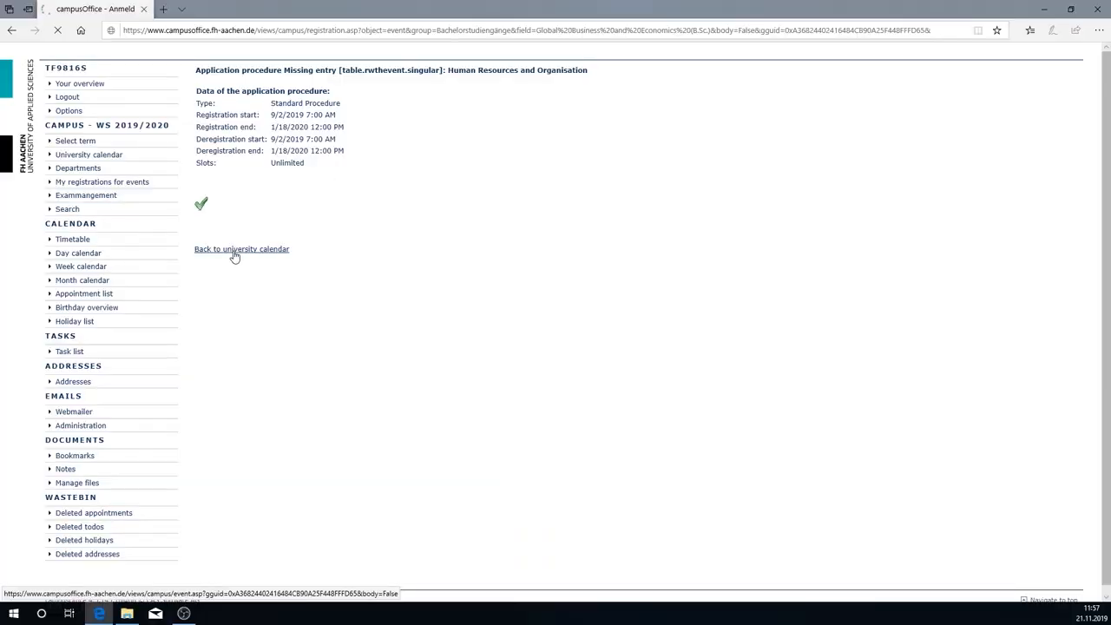
{"action": "left_click", "coordinate": [241, 249]}
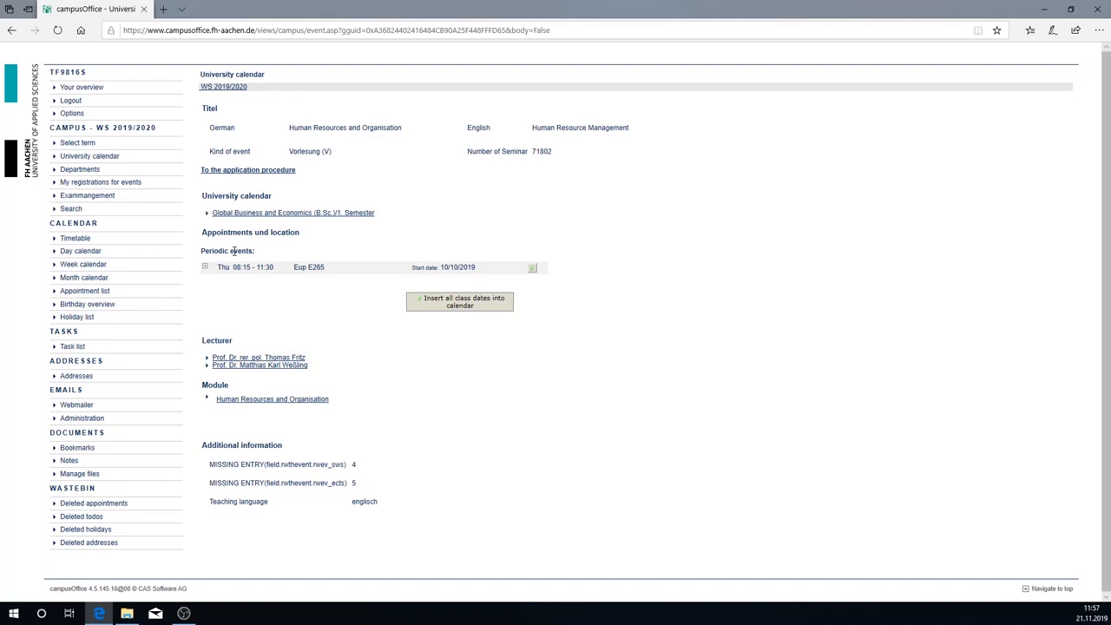
{"action": "mouse_move", "coordinate": [451, 315]}
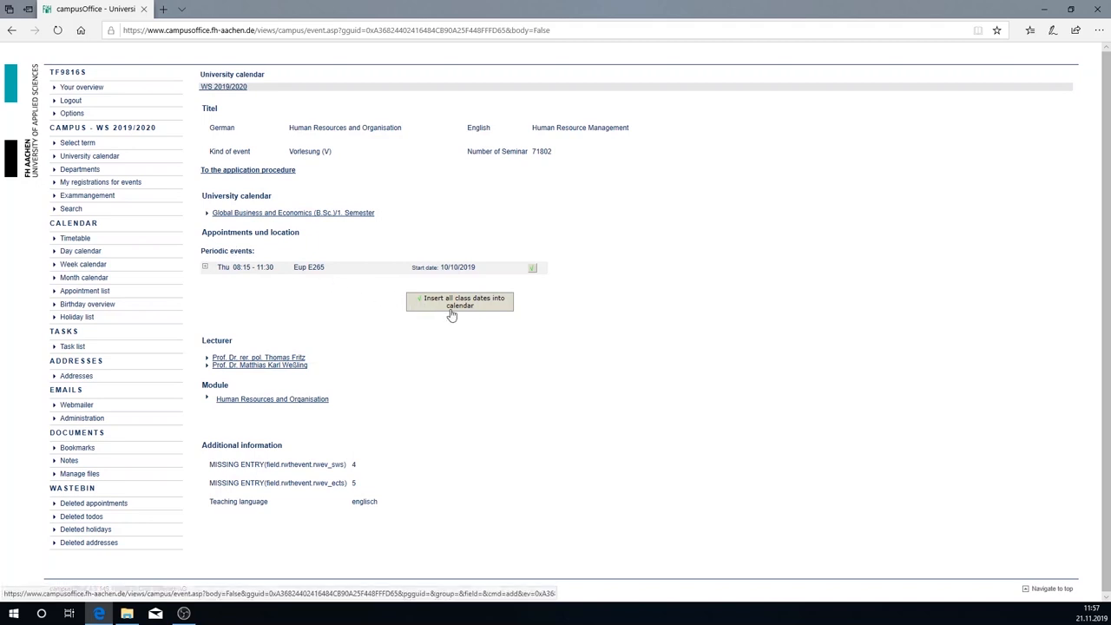
Step: Insert all 14 class dates into the calendar and open the weekly timetable
{"action": "left_click", "coordinate": [460, 301]}
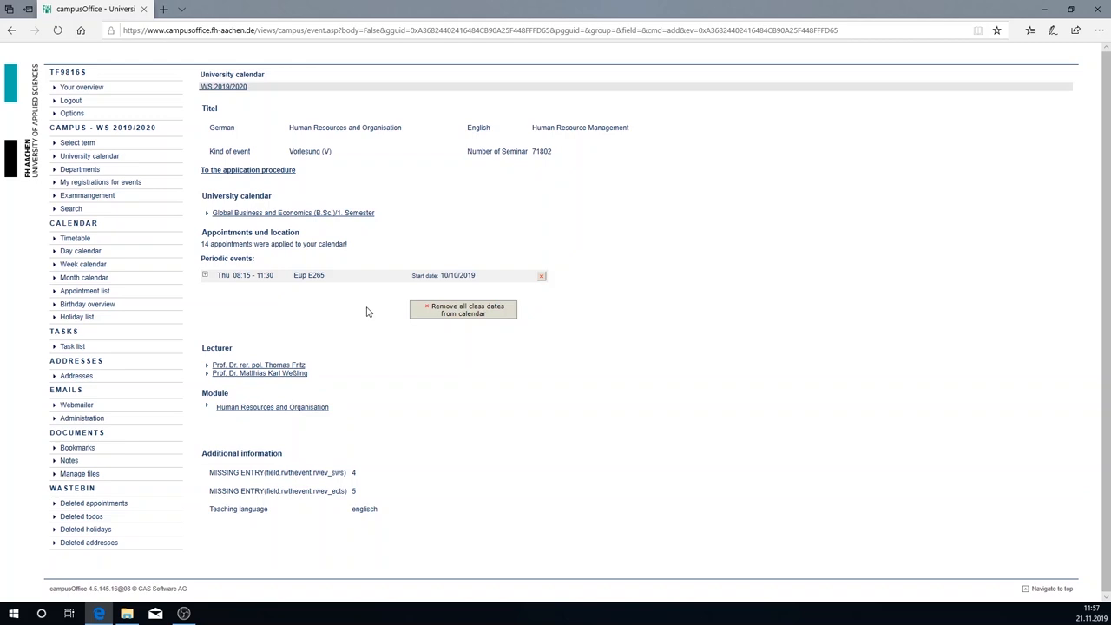
{"action": "mouse_move", "coordinate": [328, 305]}
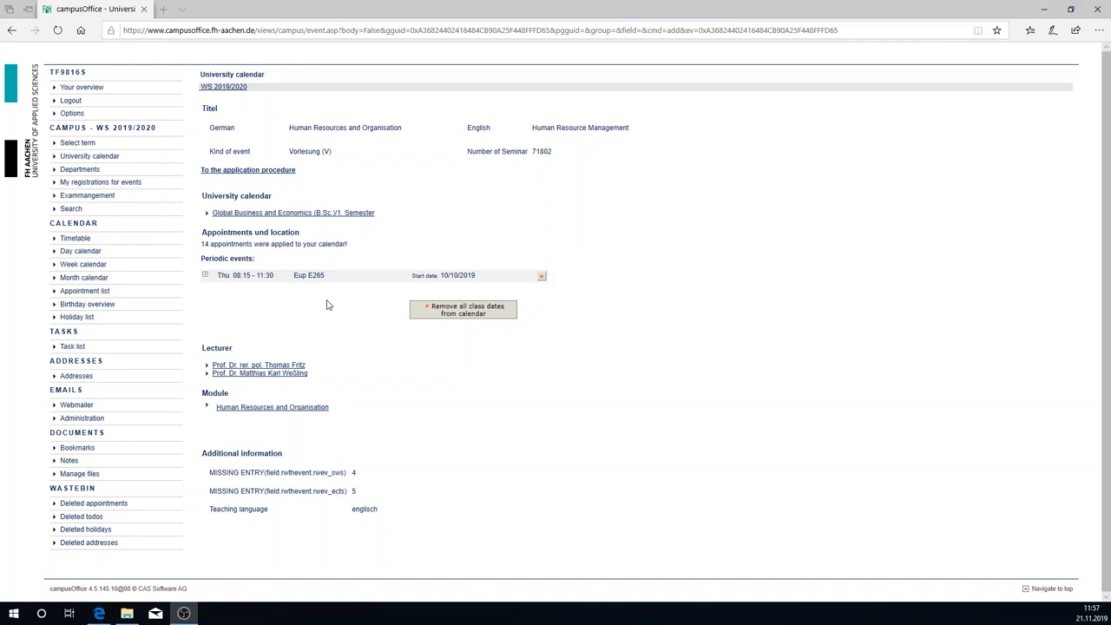
{"action": "left_click", "coordinate": [72, 239]}
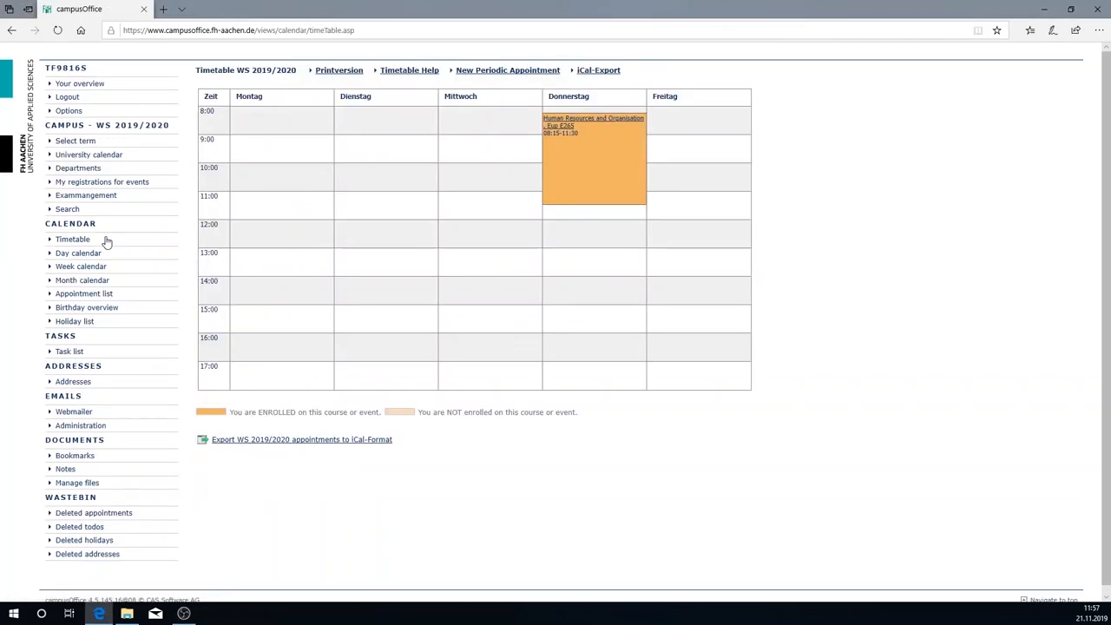
{"action": "mouse_move", "coordinate": [847, 409]}
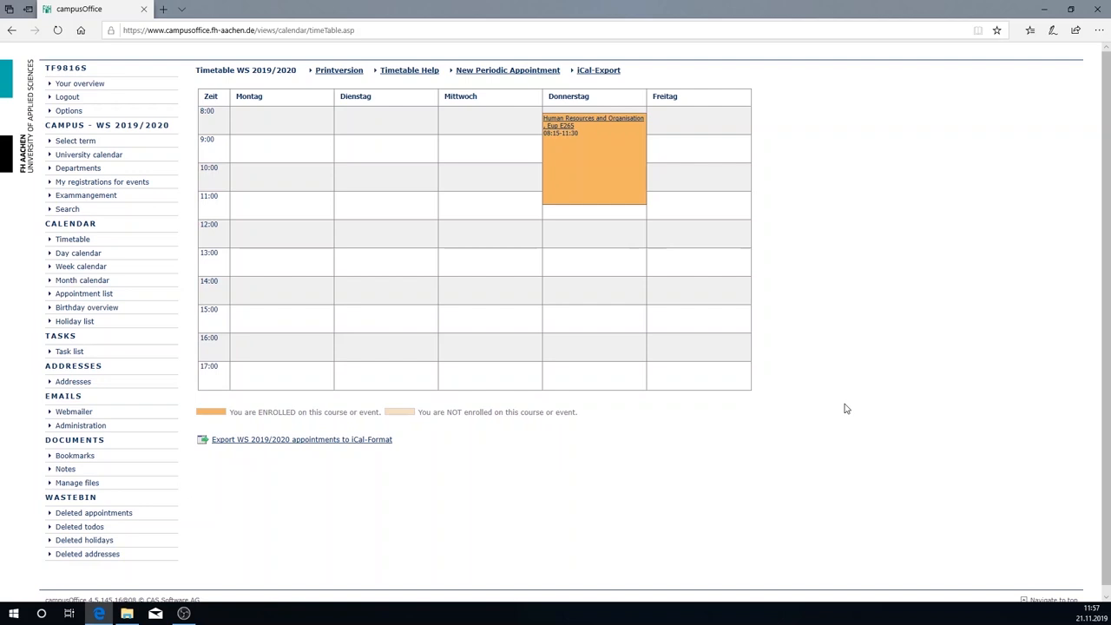
{"action": "left_click", "coordinate": [67, 208]}
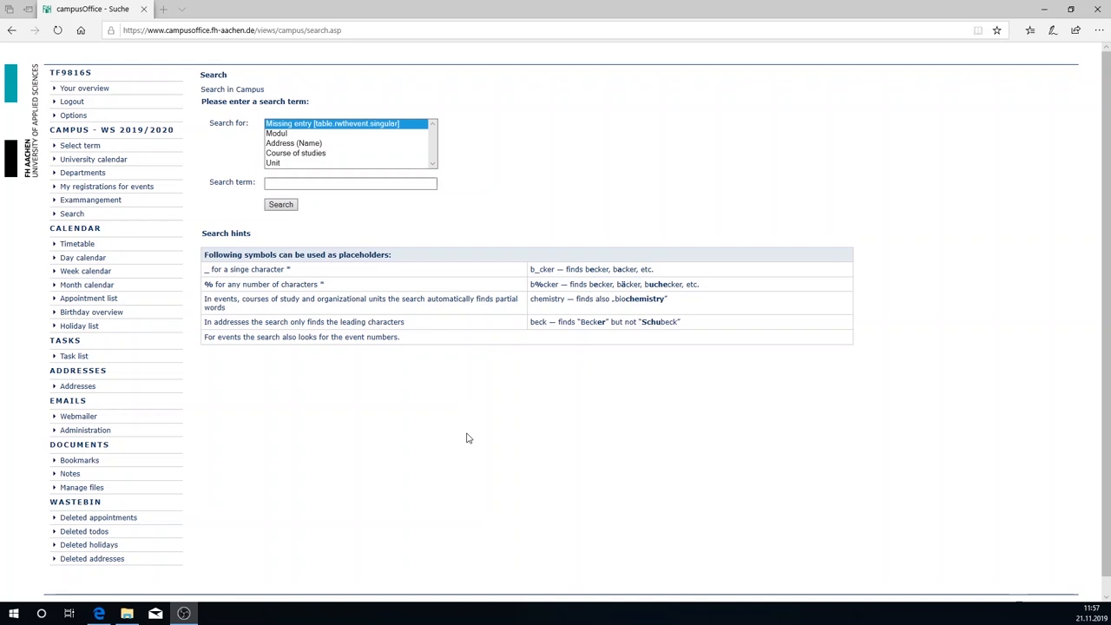
{"action": "mouse_move", "coordinate": [90, 200]}
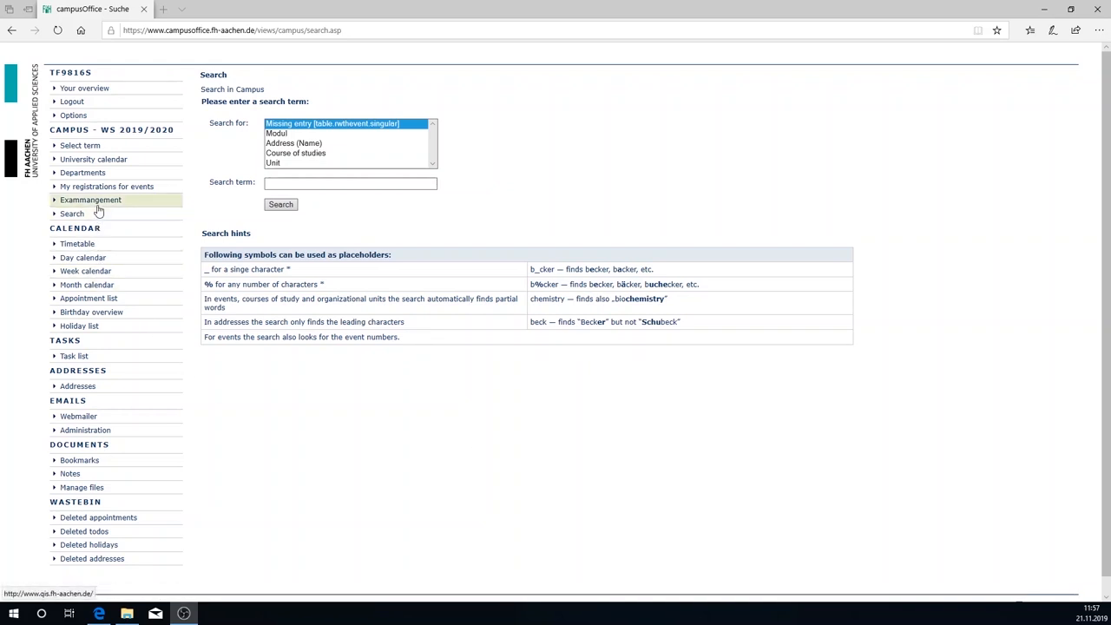